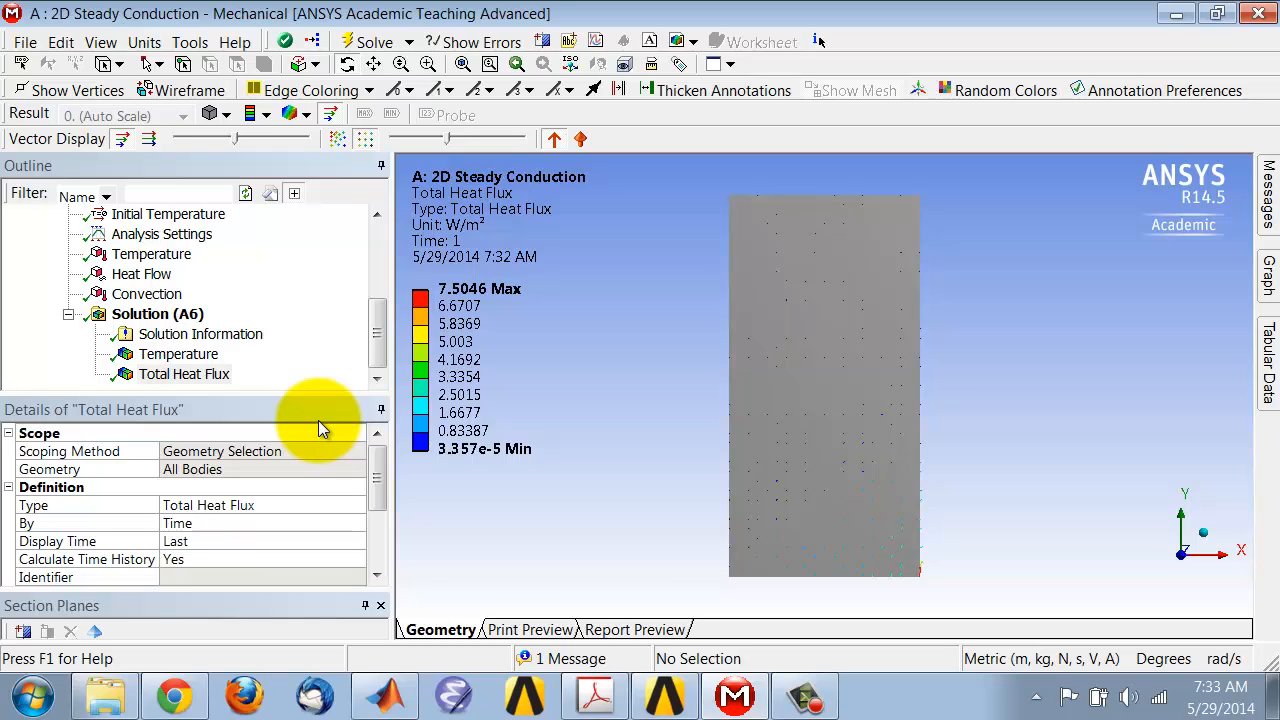
- Select the Total Heat Flux result to display it as vector arrows
left_click(184, 374)
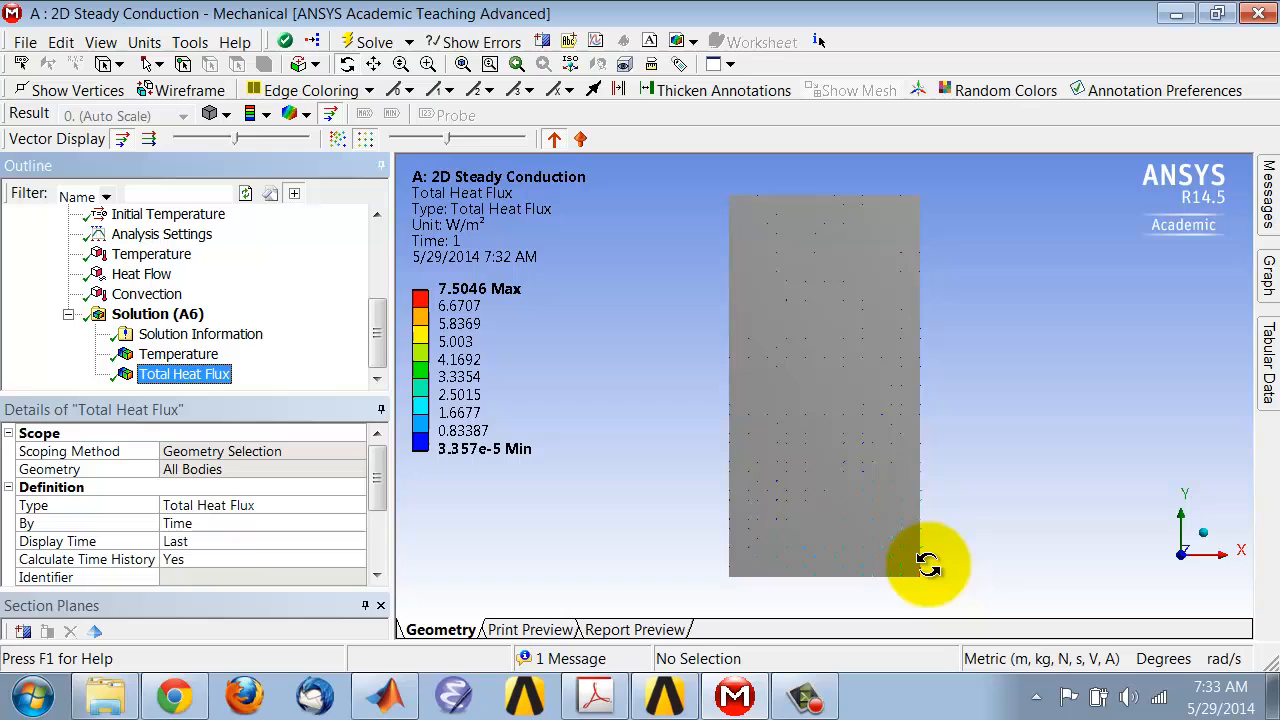
mouse_move(918, 590)
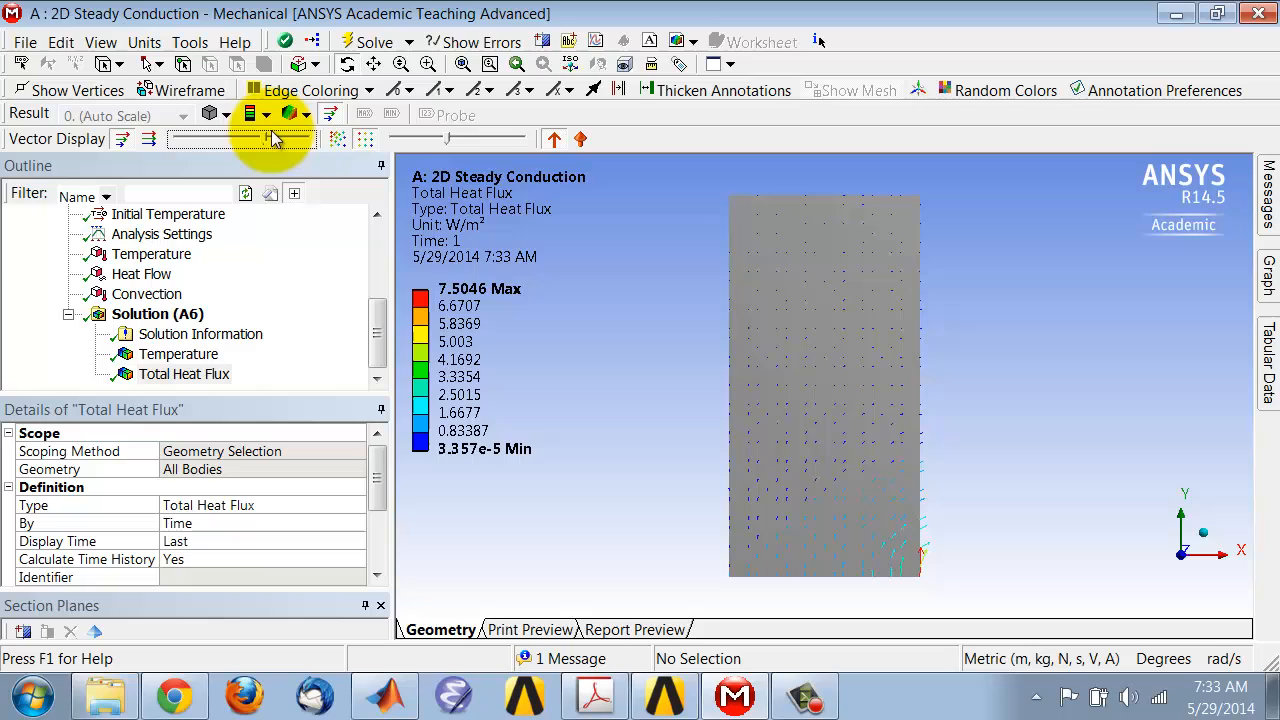
mouse_move(148, 138)
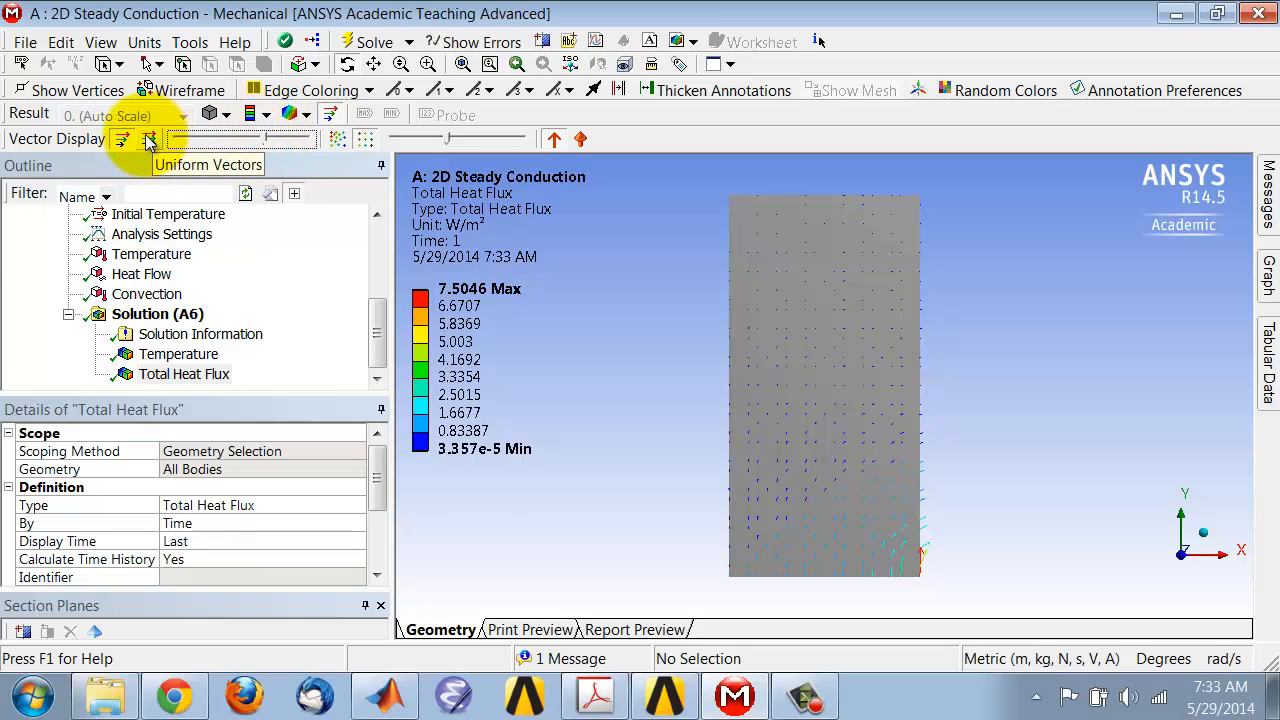
- Make every heat flux arrow equal length with Uniform Vectors
left_click(148, 140)
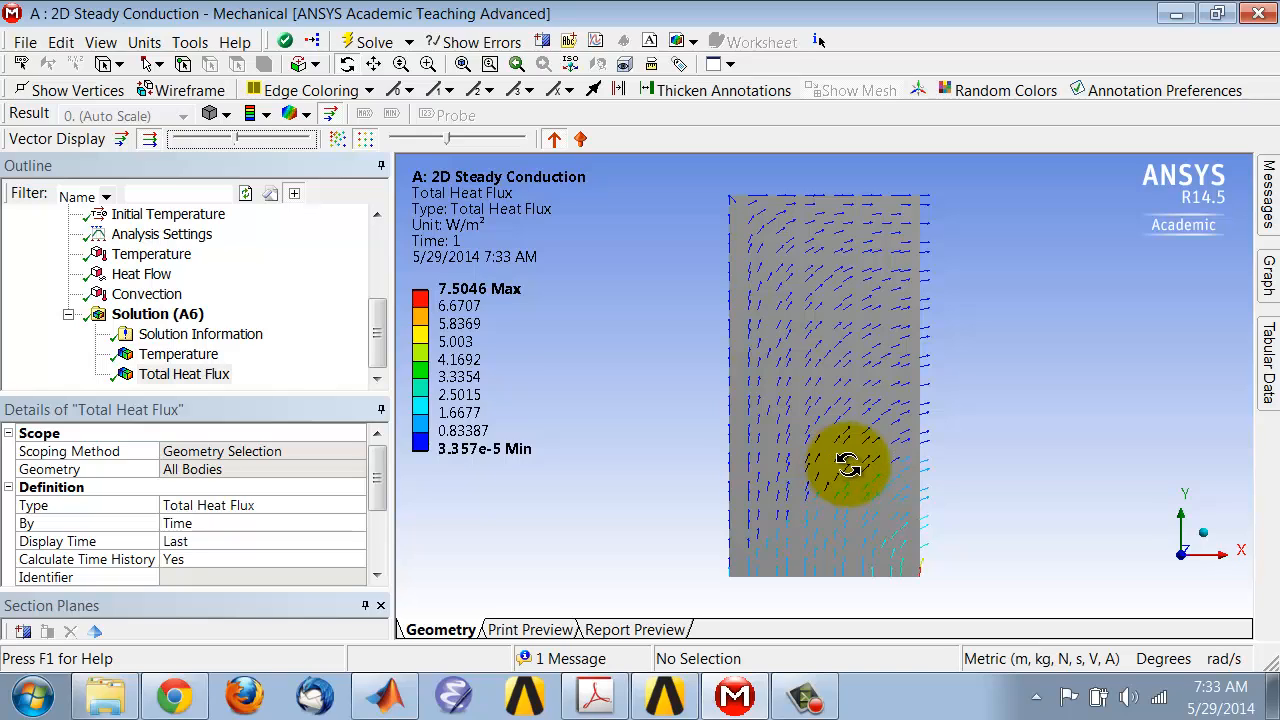
mouse_move(876, 510)
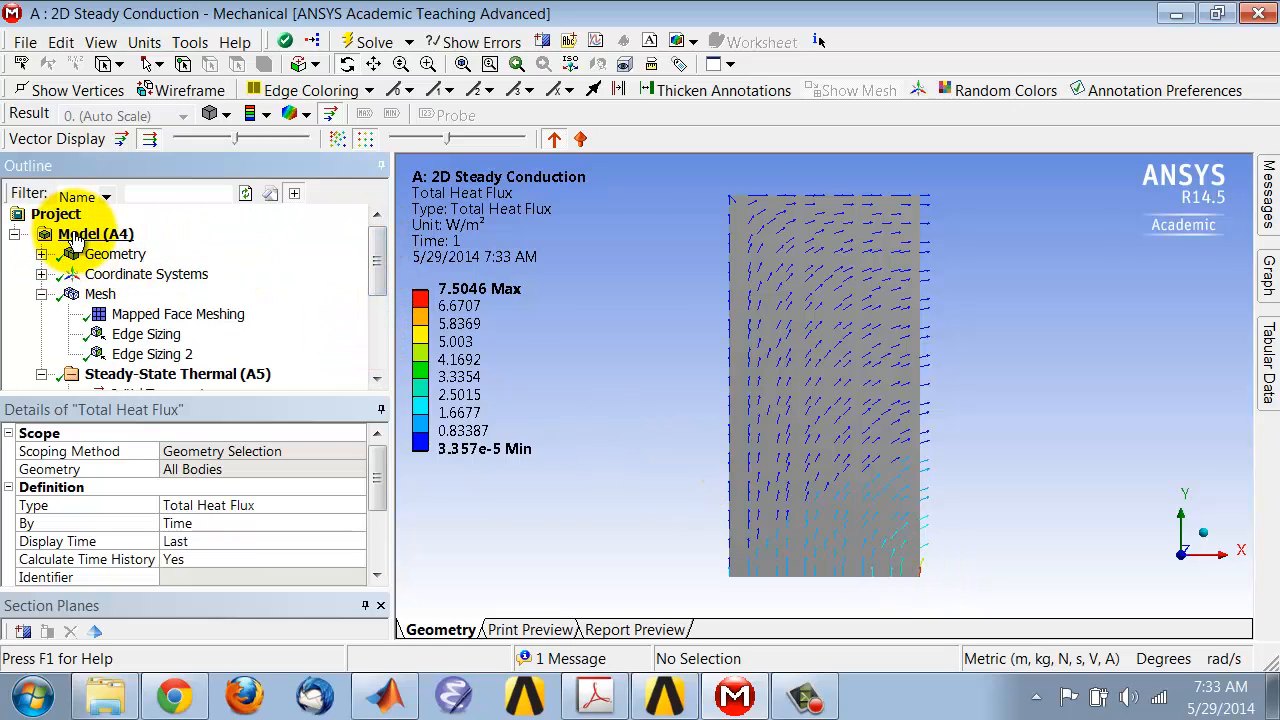
- Add a Construction Geometry branch to the model with a new two-point Path
left_click(96, 234)
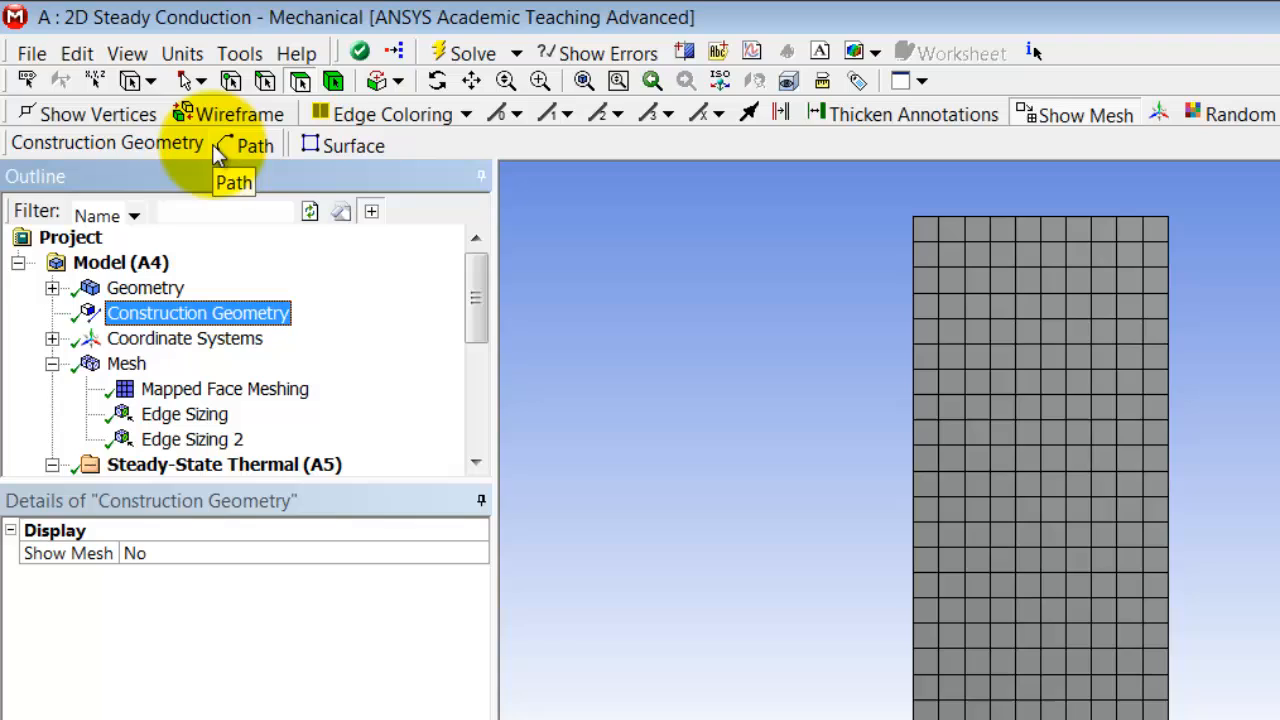
mouse_move(244, 158)
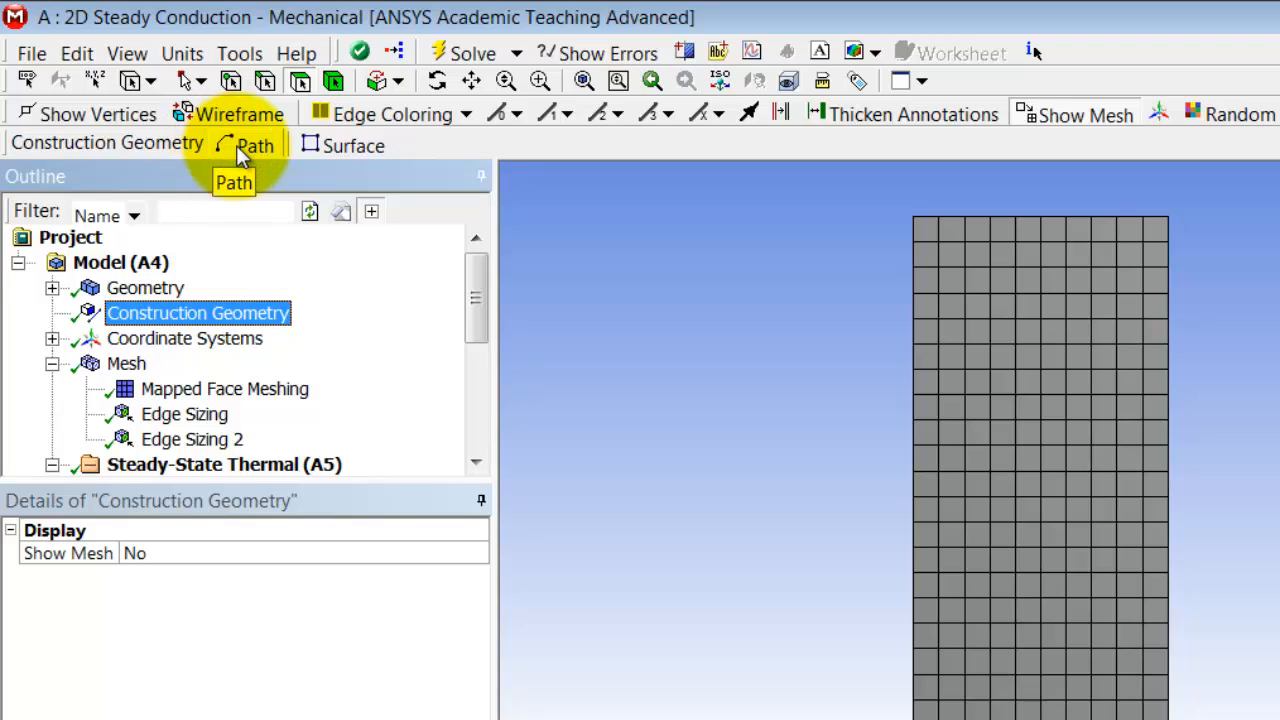
left_click(248, 144)
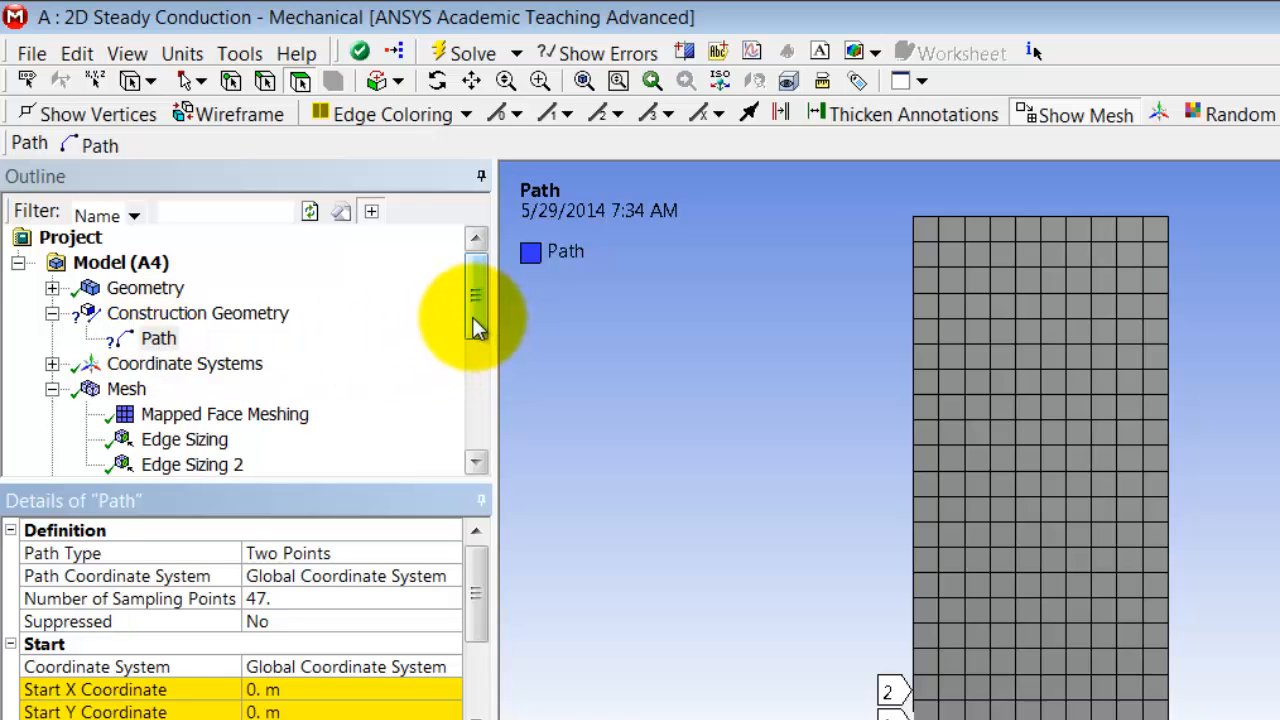
- Rename the new path to 'y = 0' and start editing its sampling point count
right_click(158, 338)
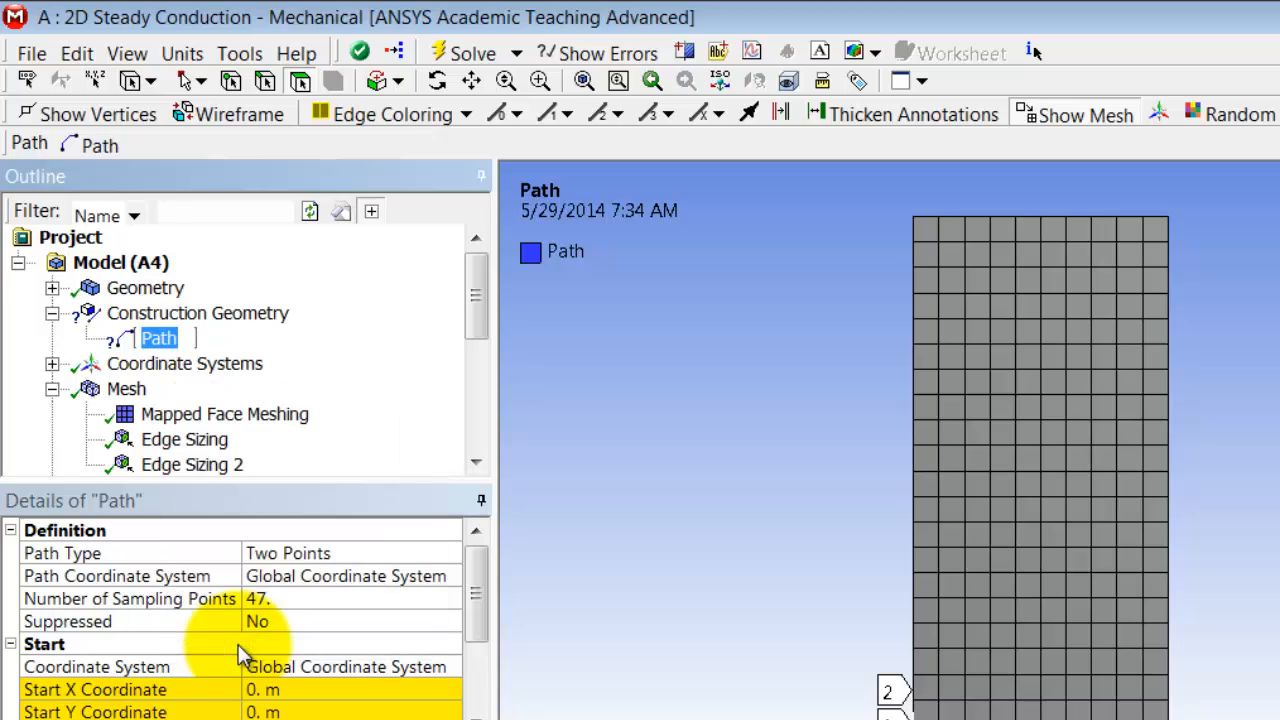
type("y =")
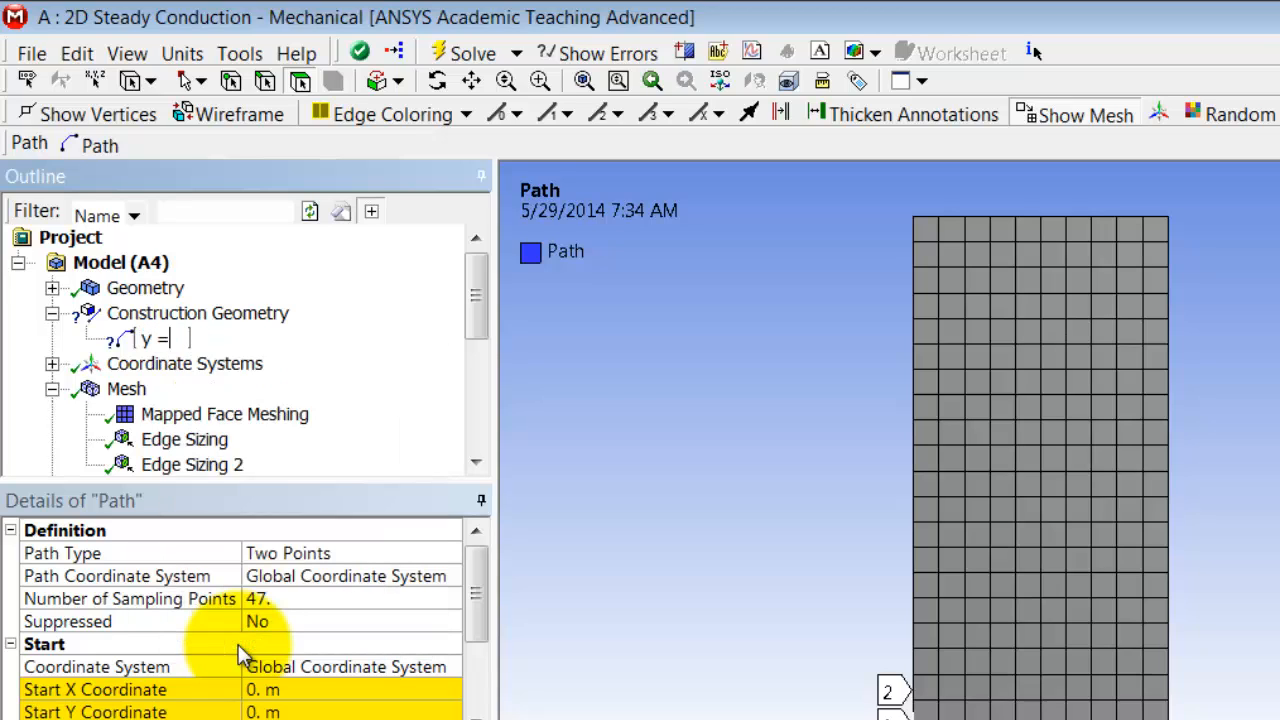
type("0")
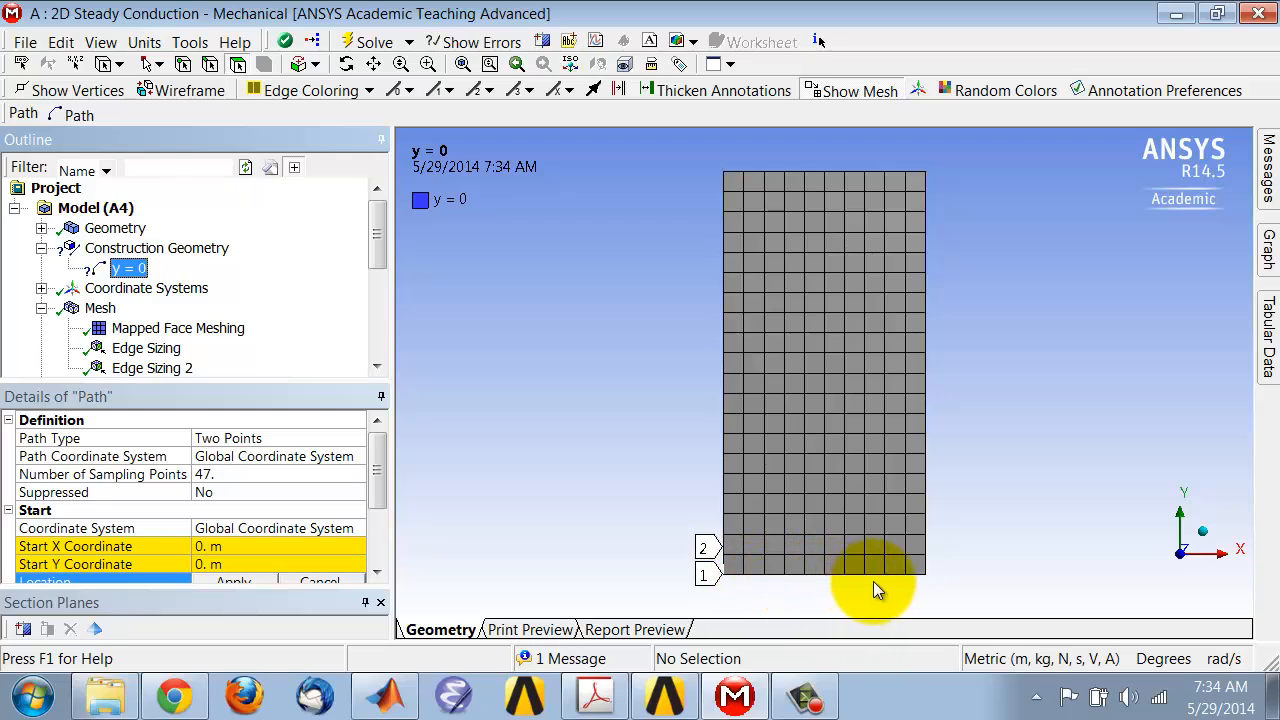
left_click(230, 474)
type("100")
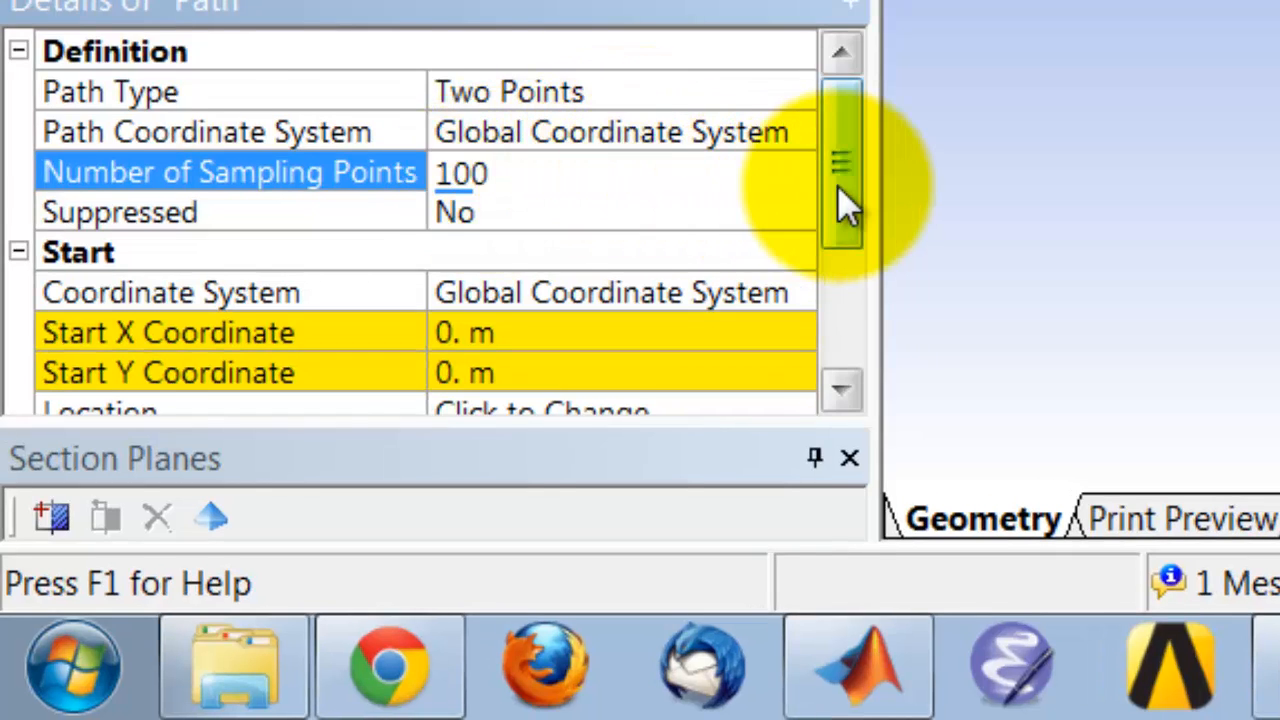
- Give the y = 0 path 100 sampling points and an end X coordinate of 1 m
scroll("down", 3)
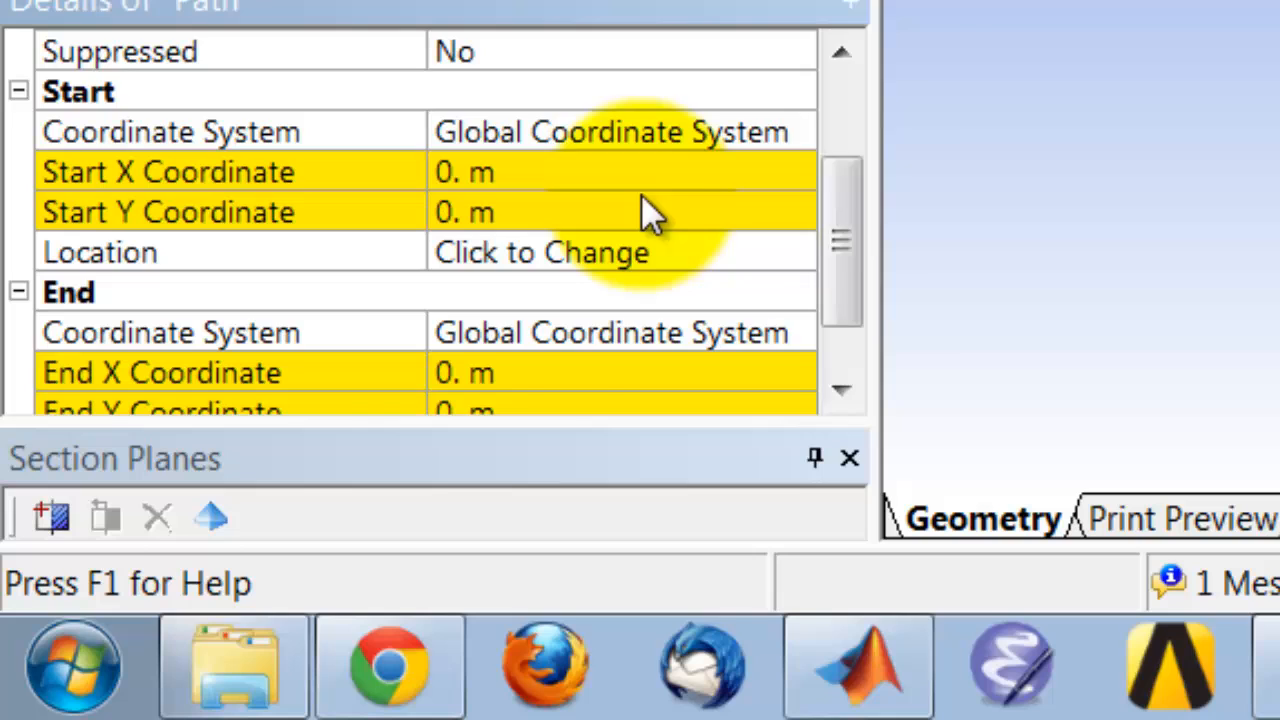
scroll("down", 3)
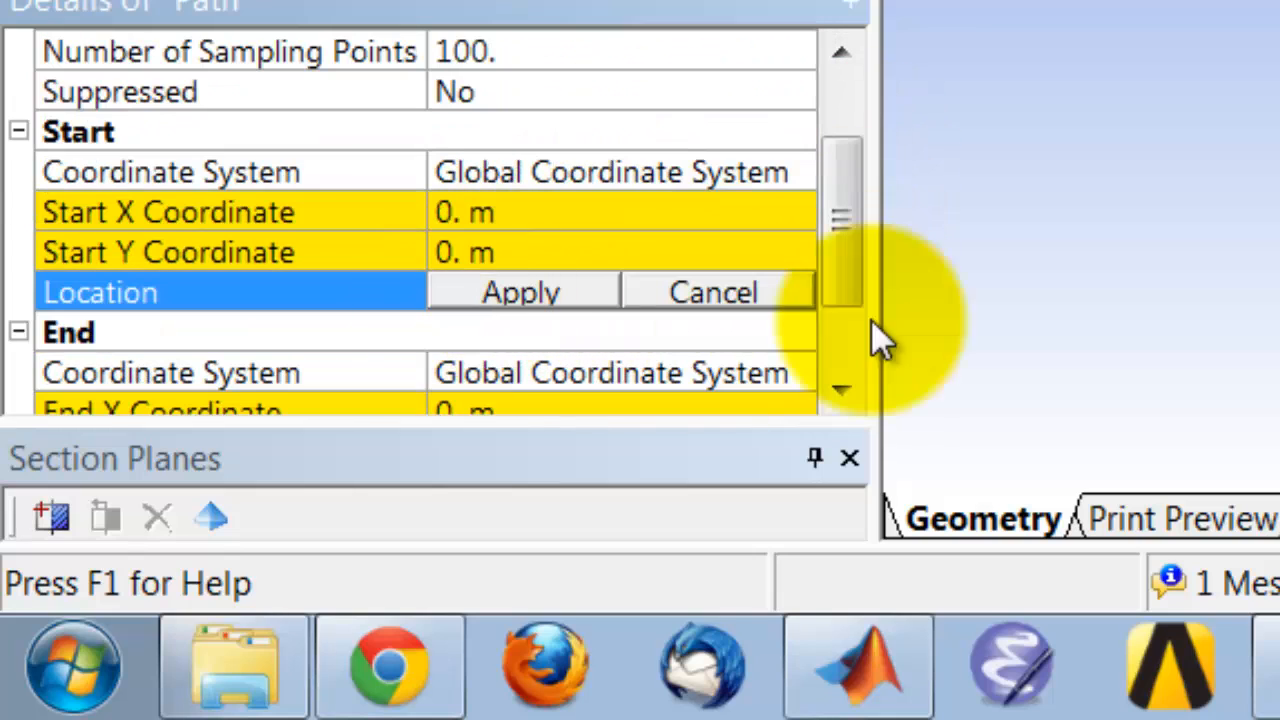
scroll("down", 3)
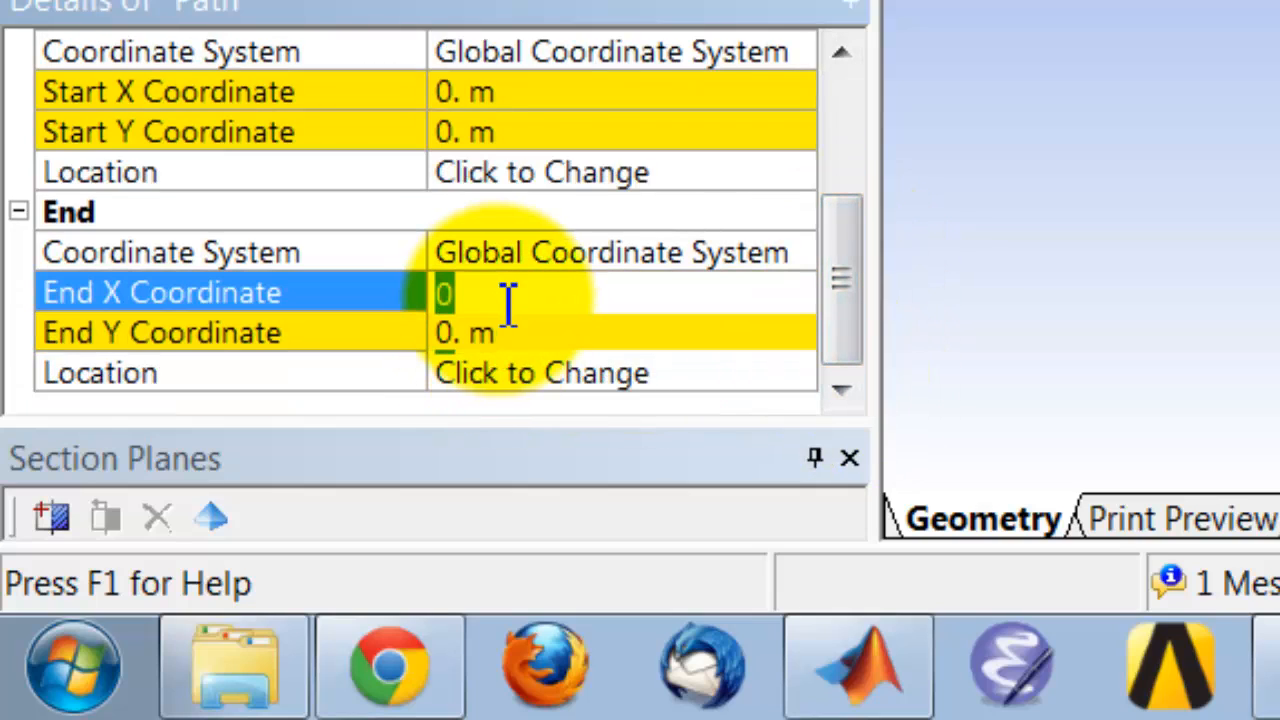
type("1")
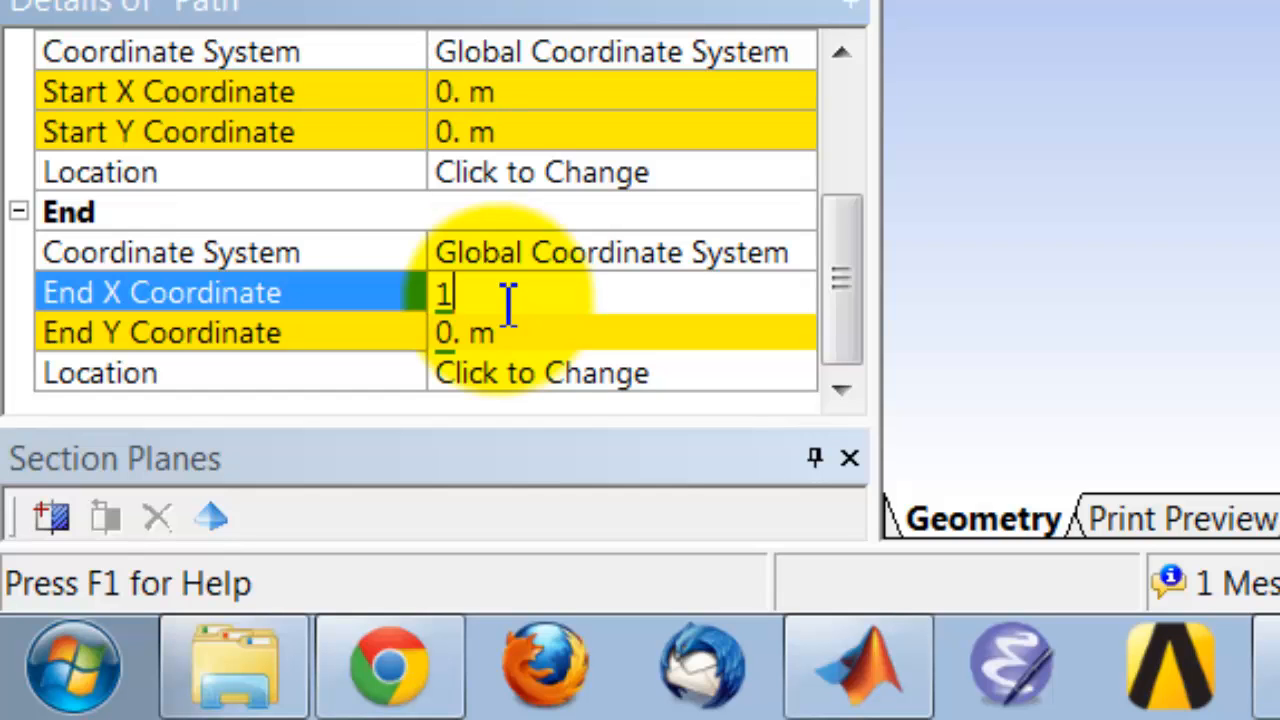
key("Enter")
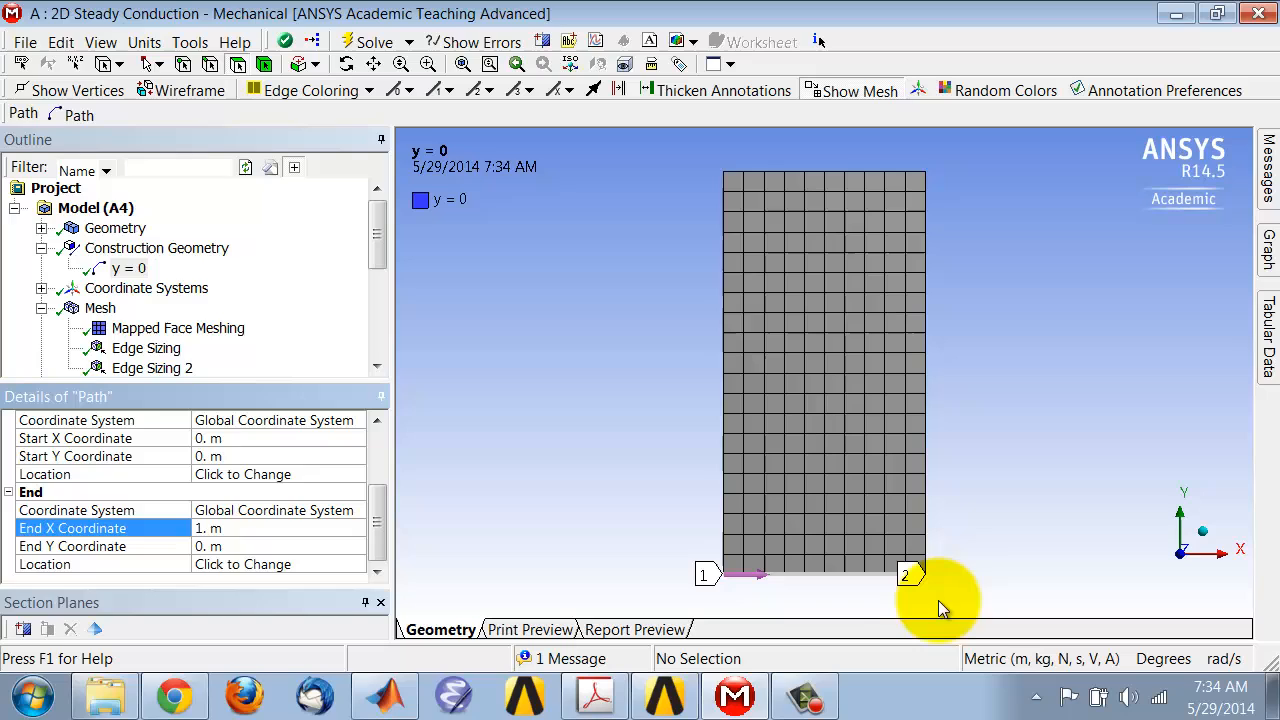
mouse_move(424, 544)
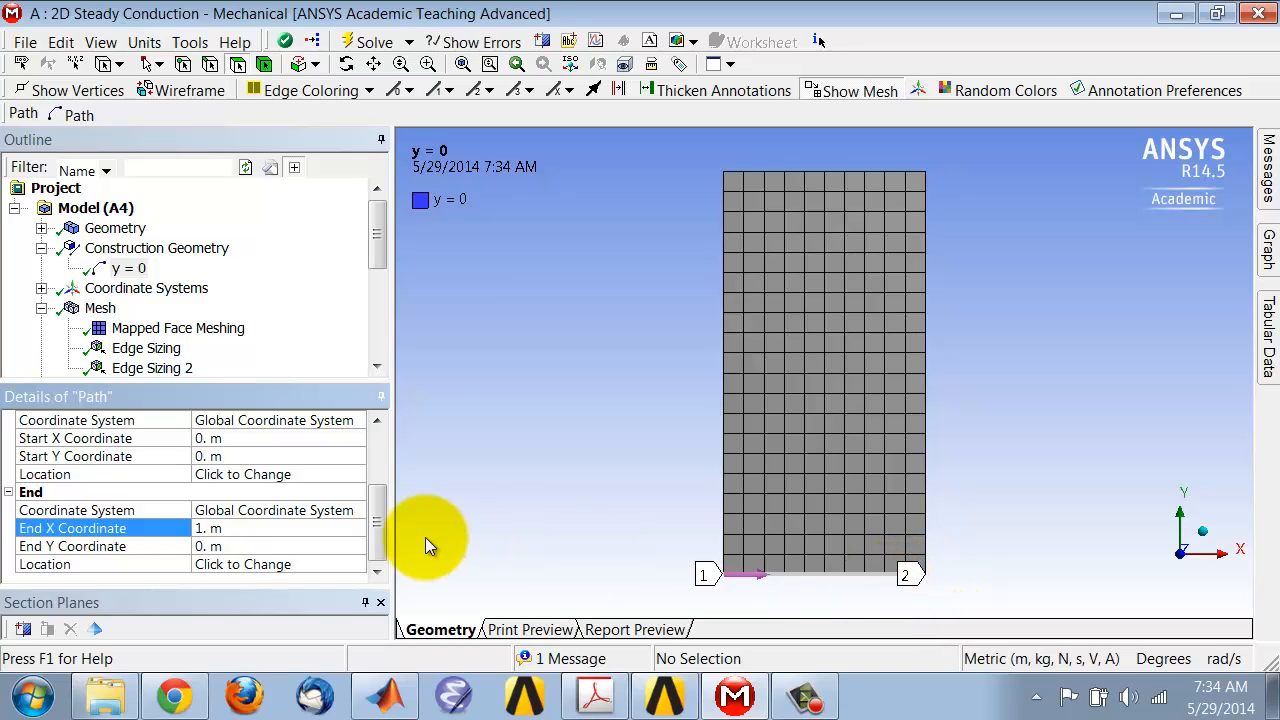